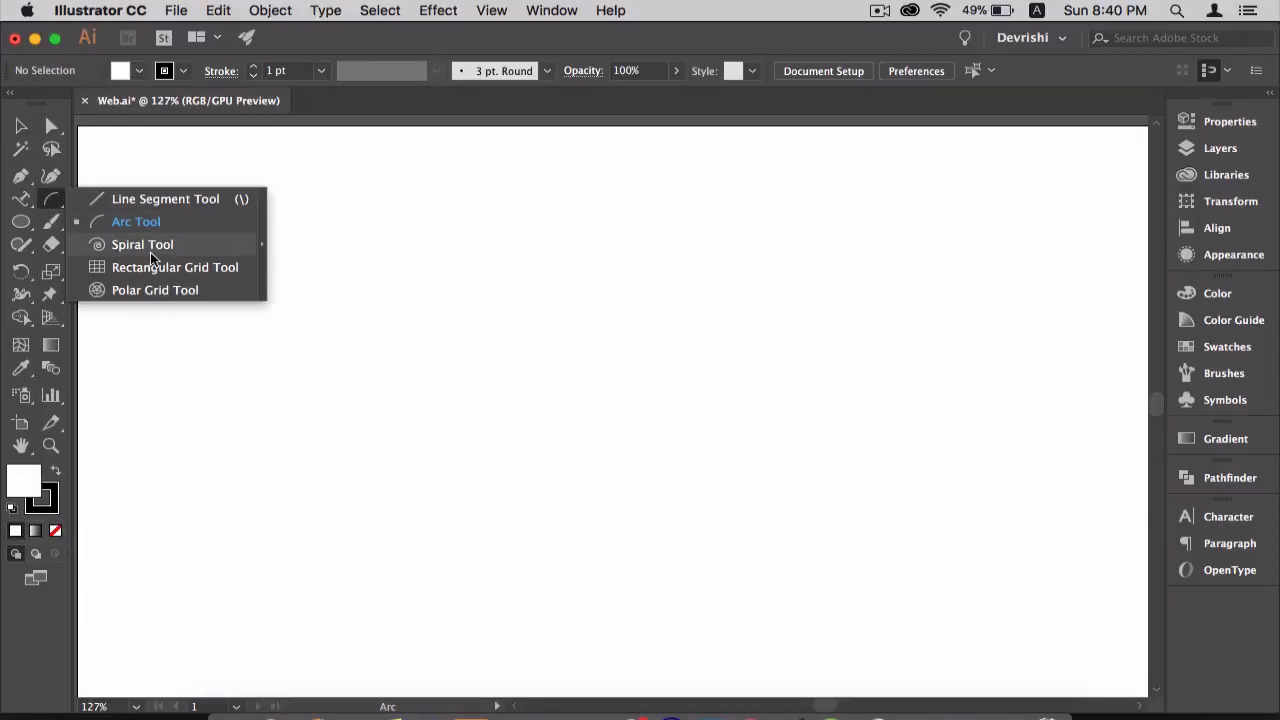
mouse_move(124, 250)
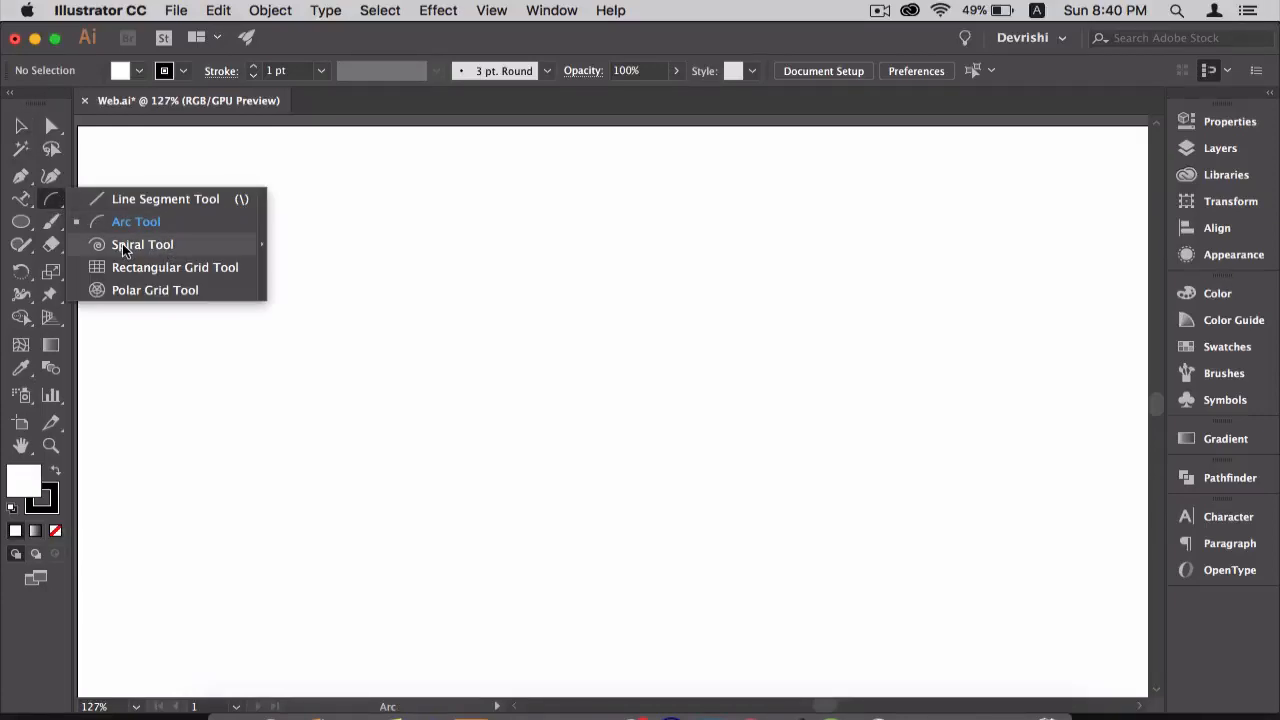
Step: Switch to the Spiral Tool from the Line Segment flyout to draw two spirals
click(142, 244)
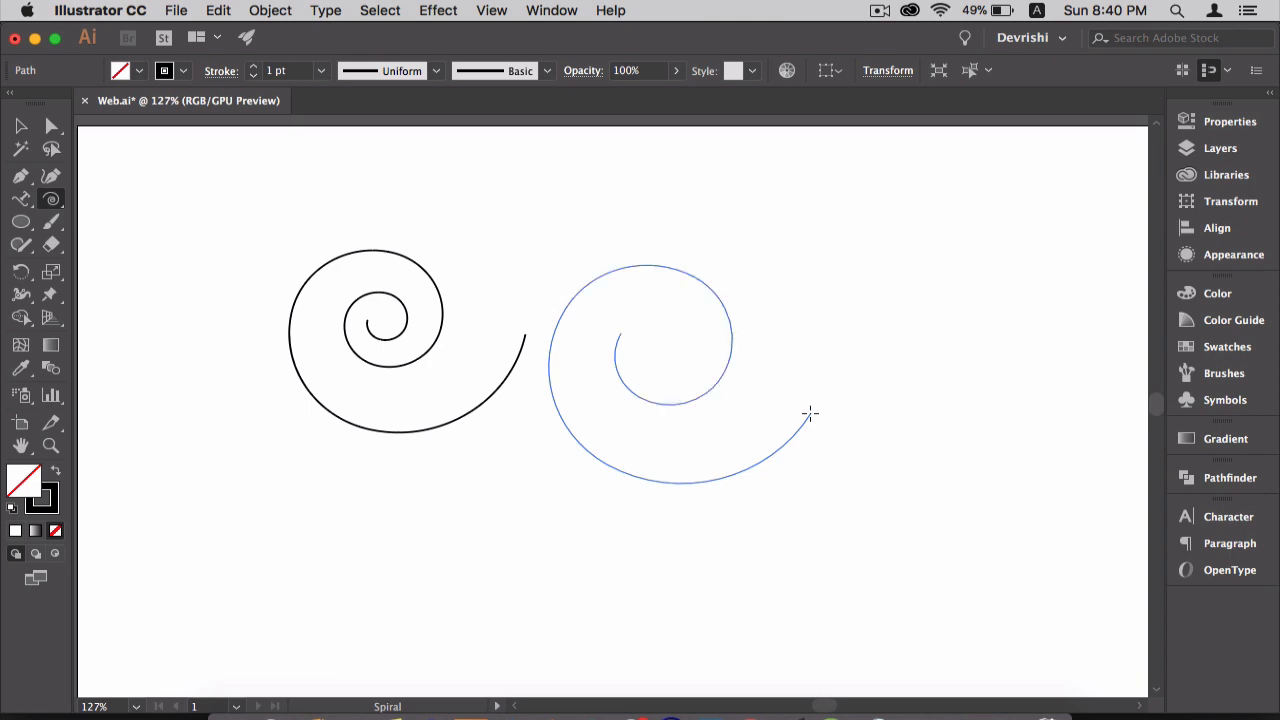
Step: Set the new spiral's Radius to 100 px and Decay to 100 in the Spiral dialog
click(810, 414)
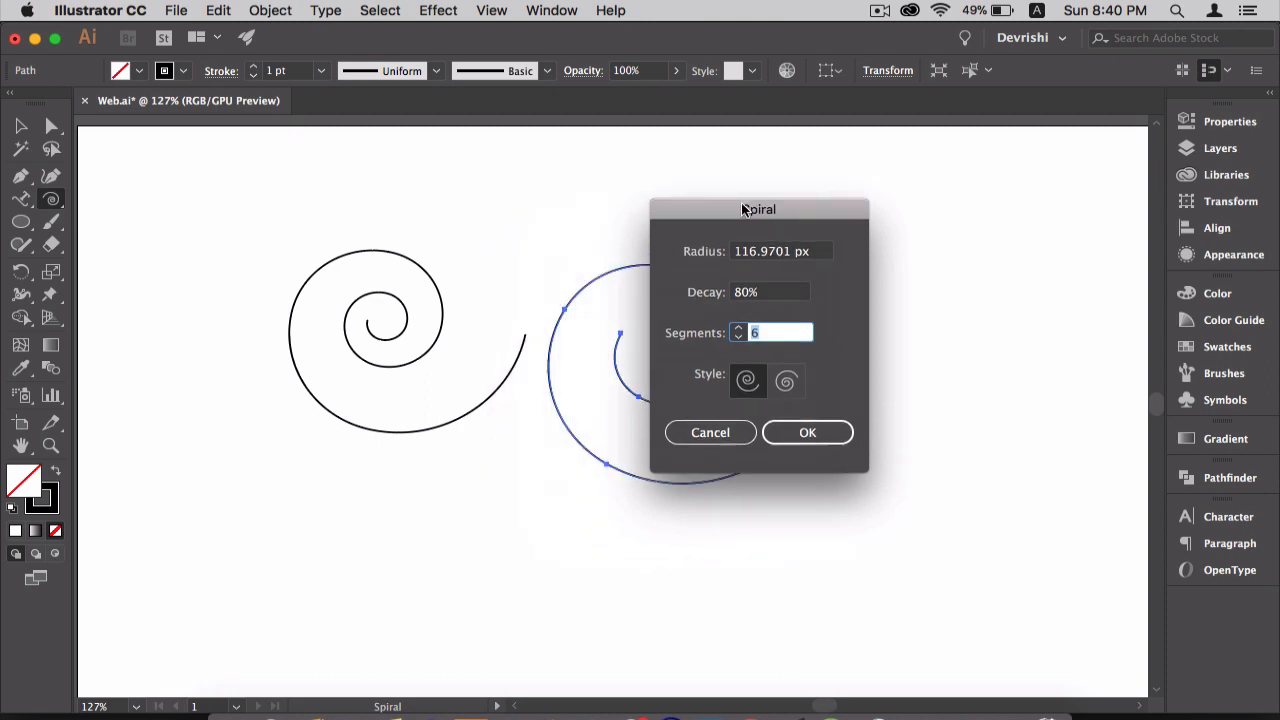
drag(758, 209, 852, 191)
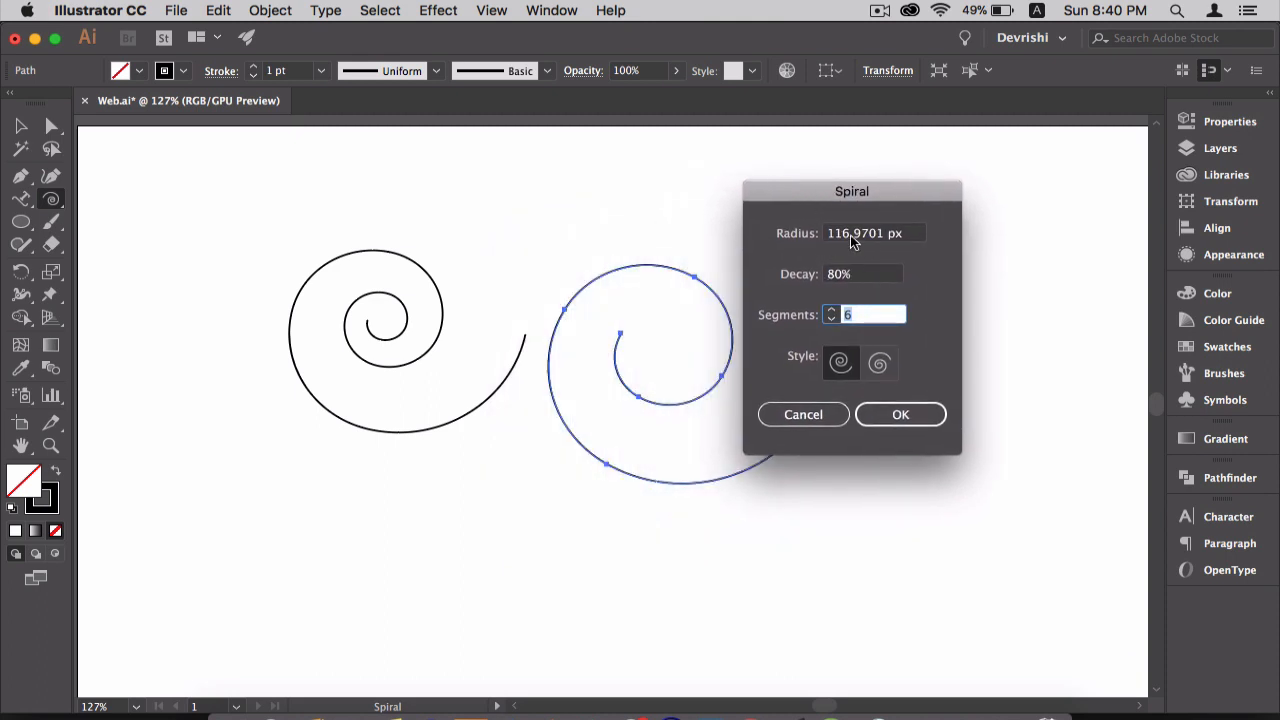
click(870, 232)
text(100)
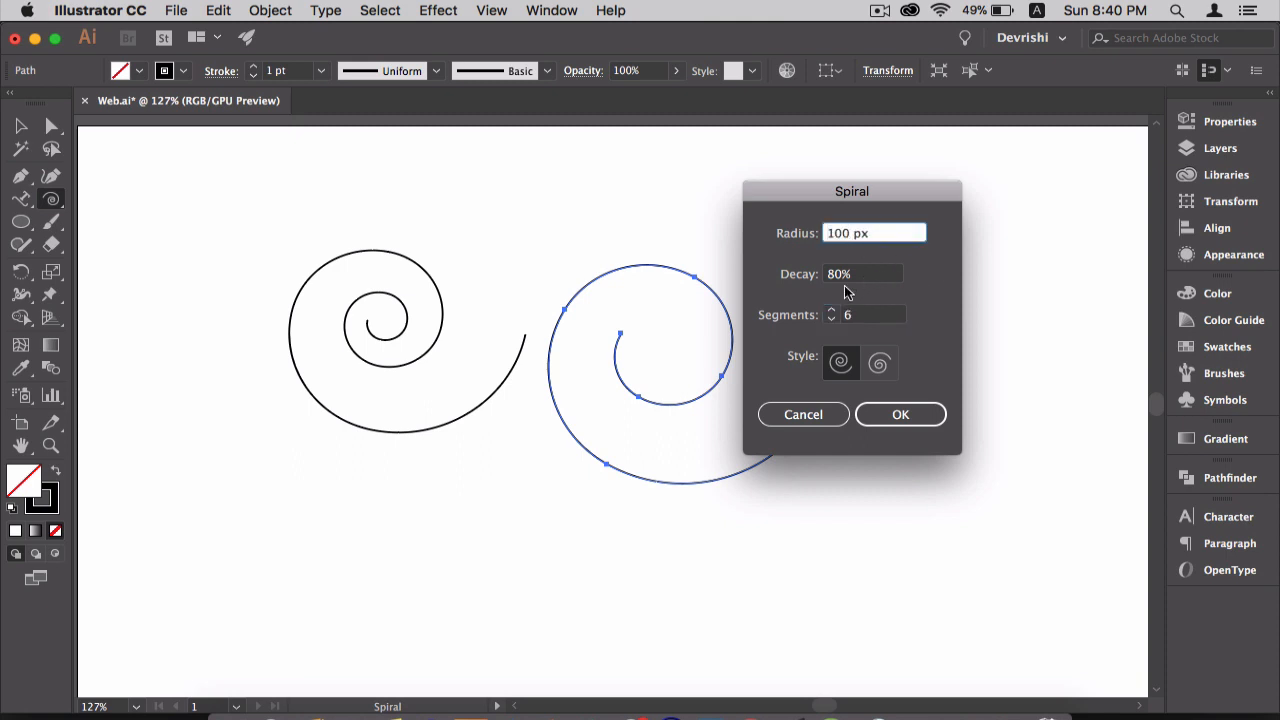
click(875, 232)
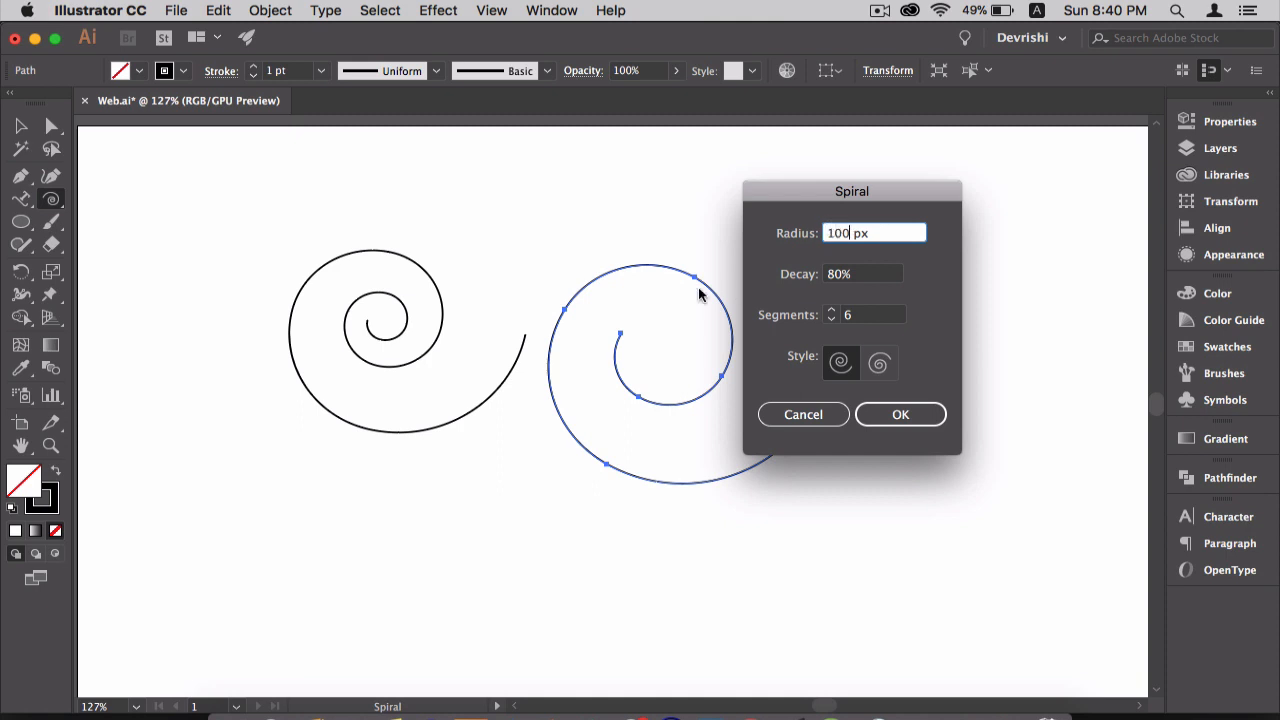
mouse_move(668, 278)
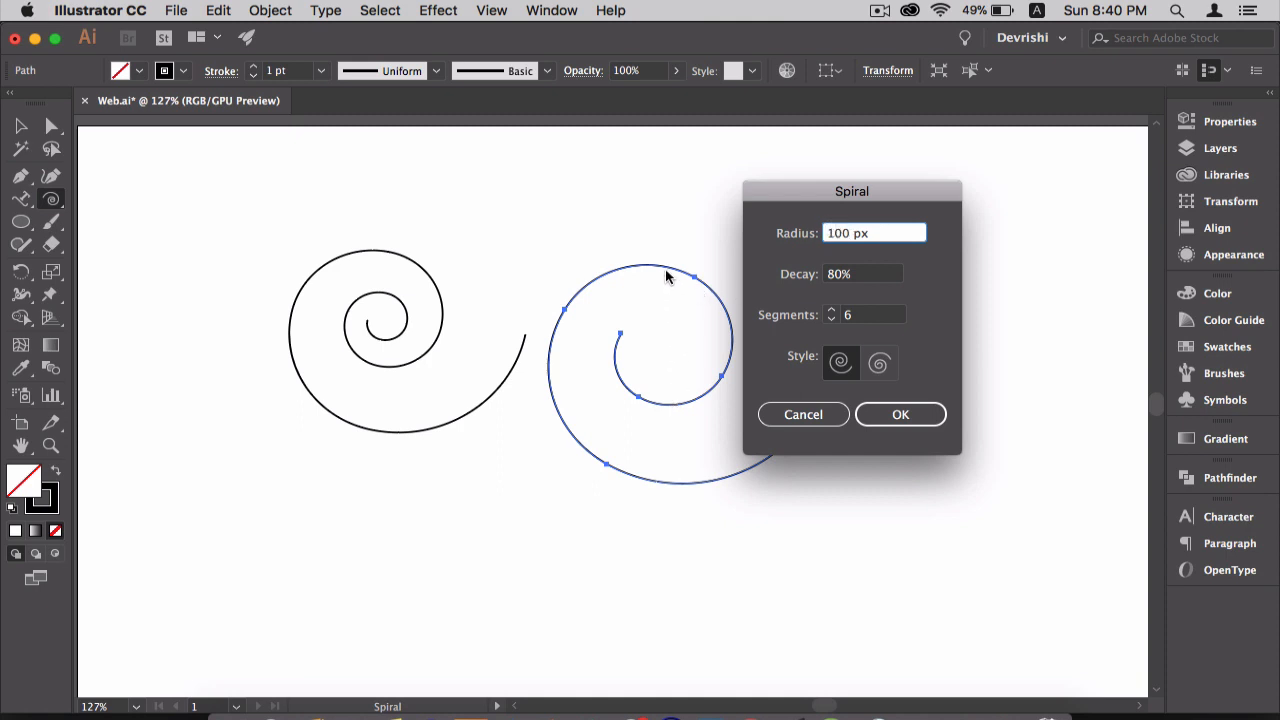
mouse_move(620, 346)
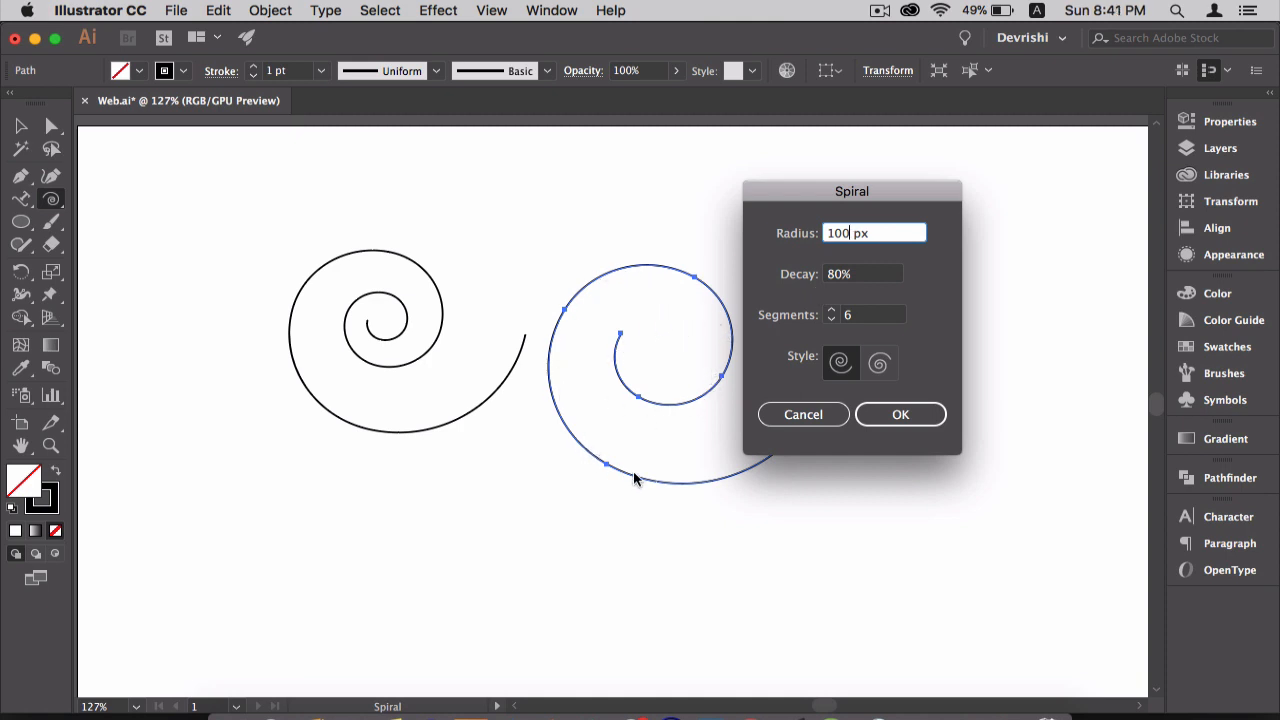
mouse_move(840, 290)
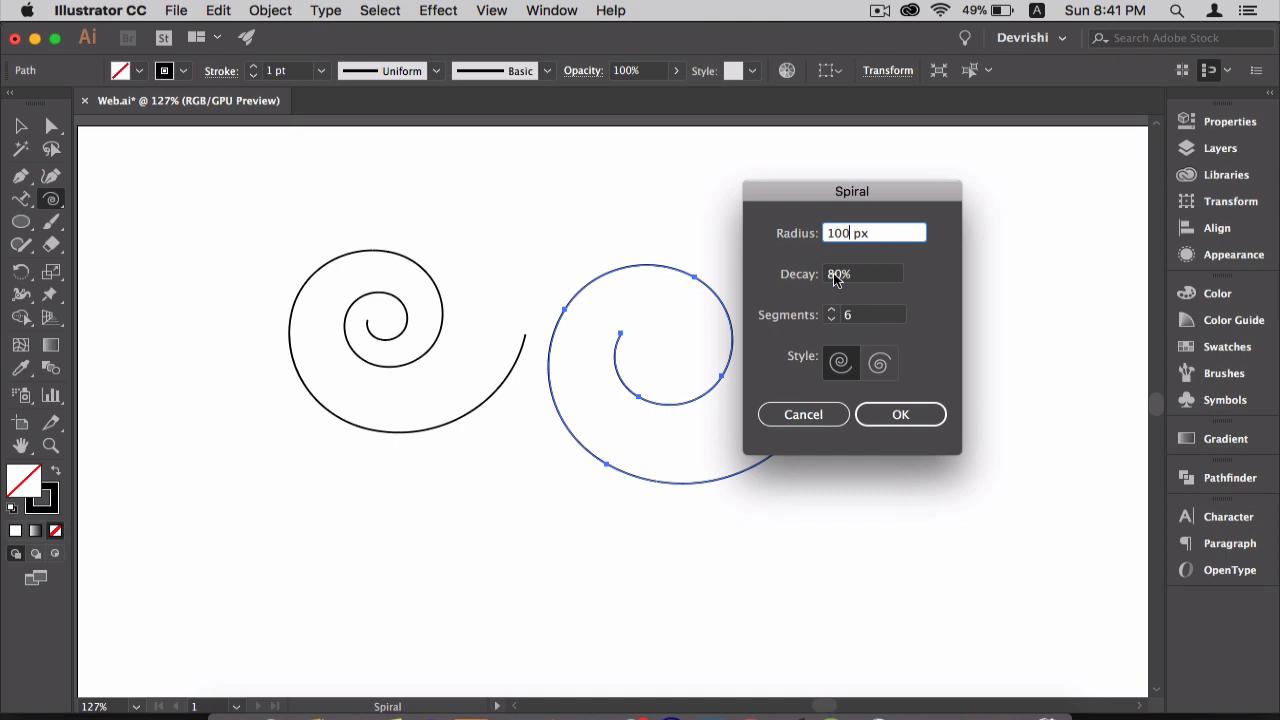
click(863, 273)
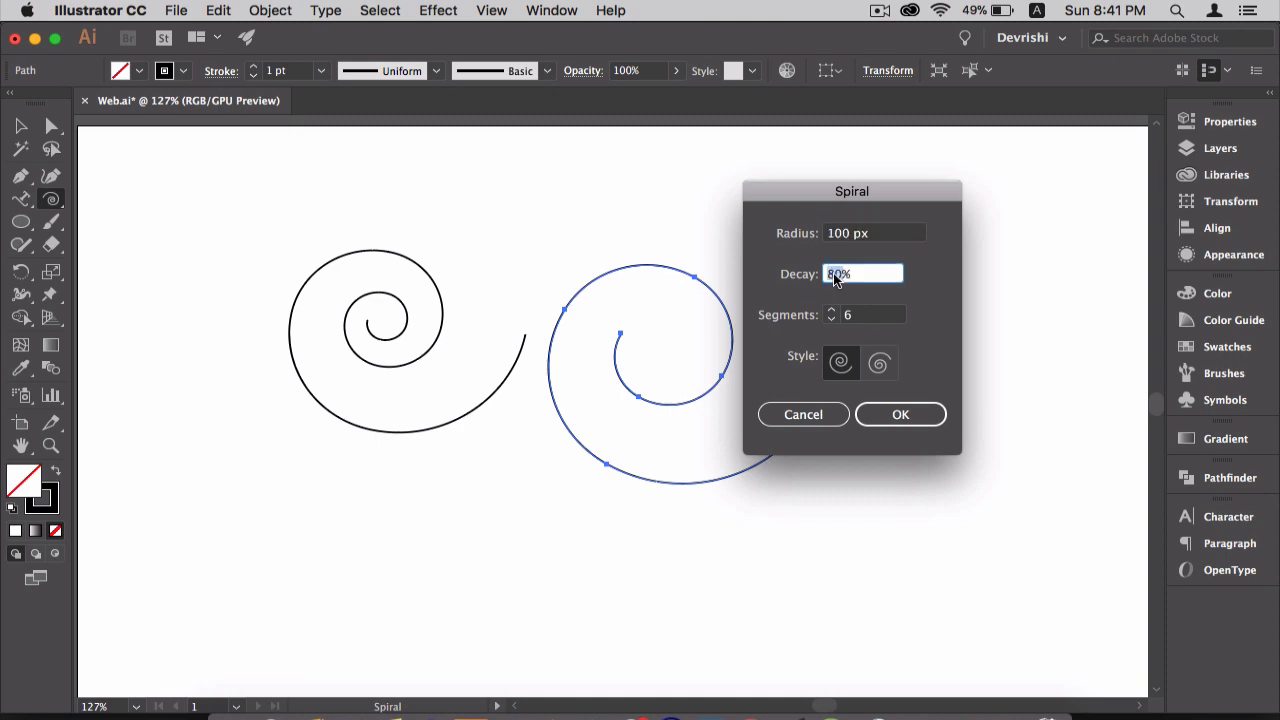
text(100)
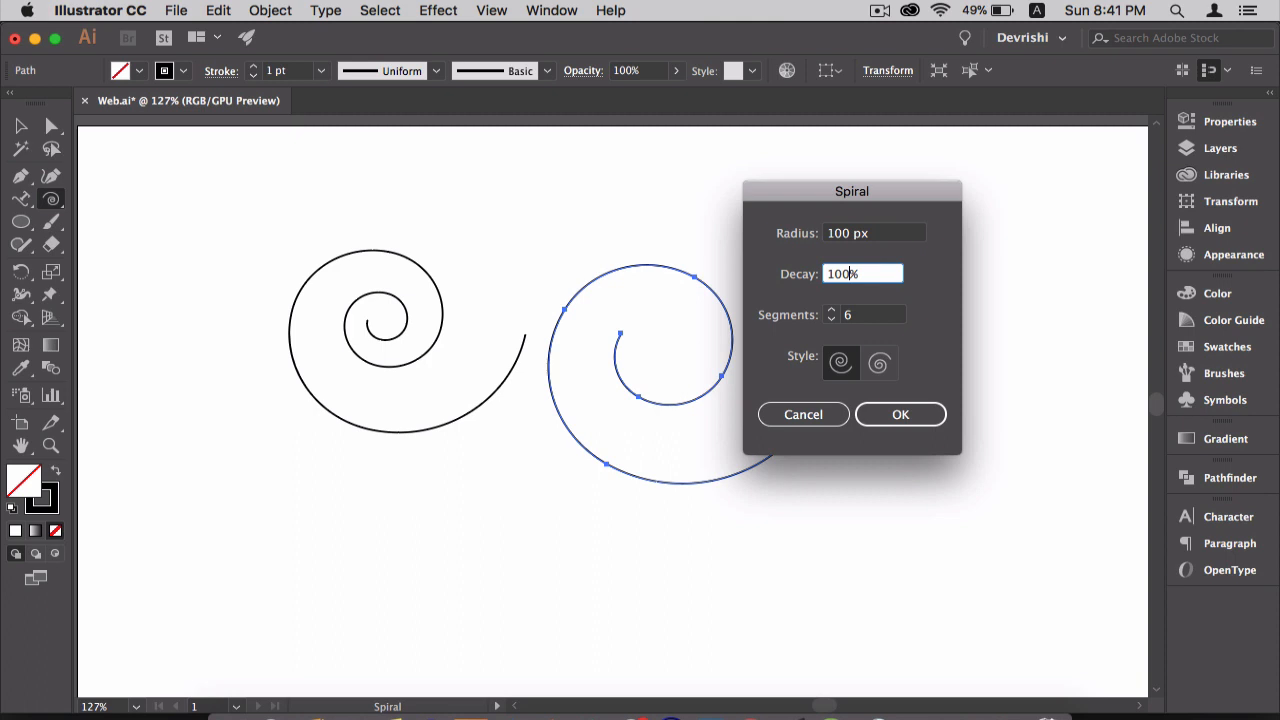
Step: Create the 100% decay spiral as a circle, then start a nearly flat 5% decay arc
click(900, 414)
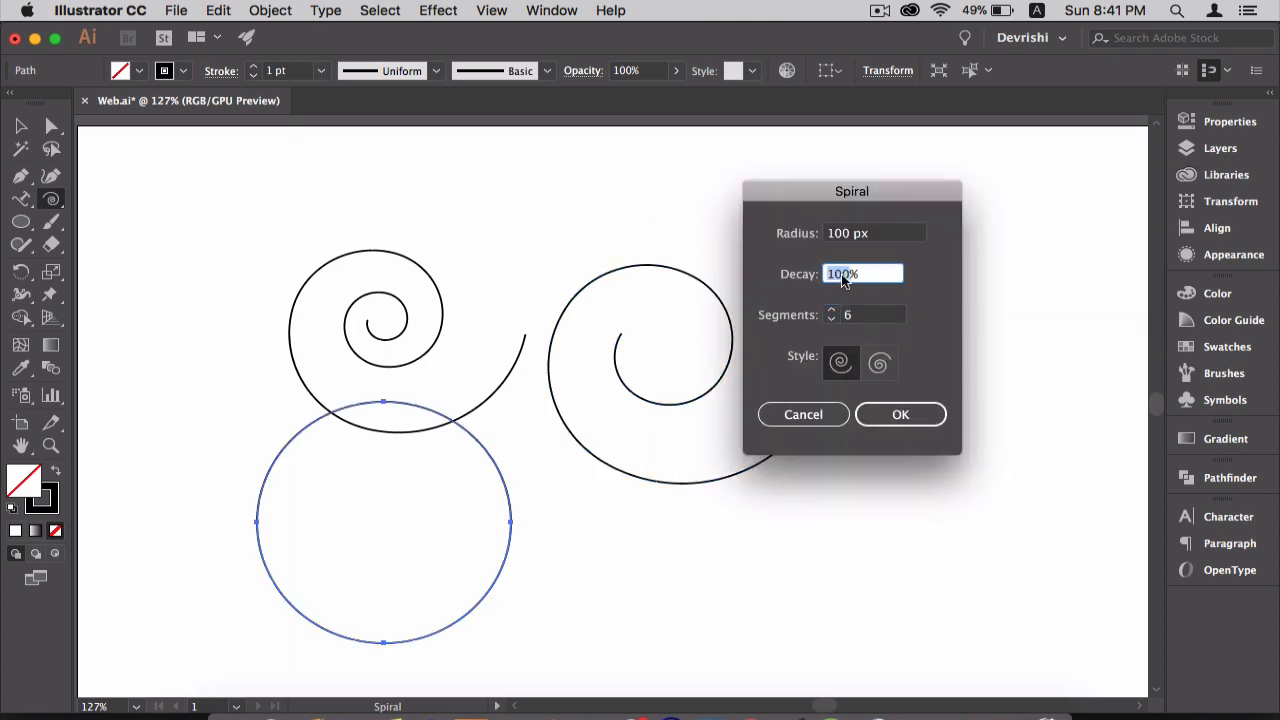
click(899, 414)
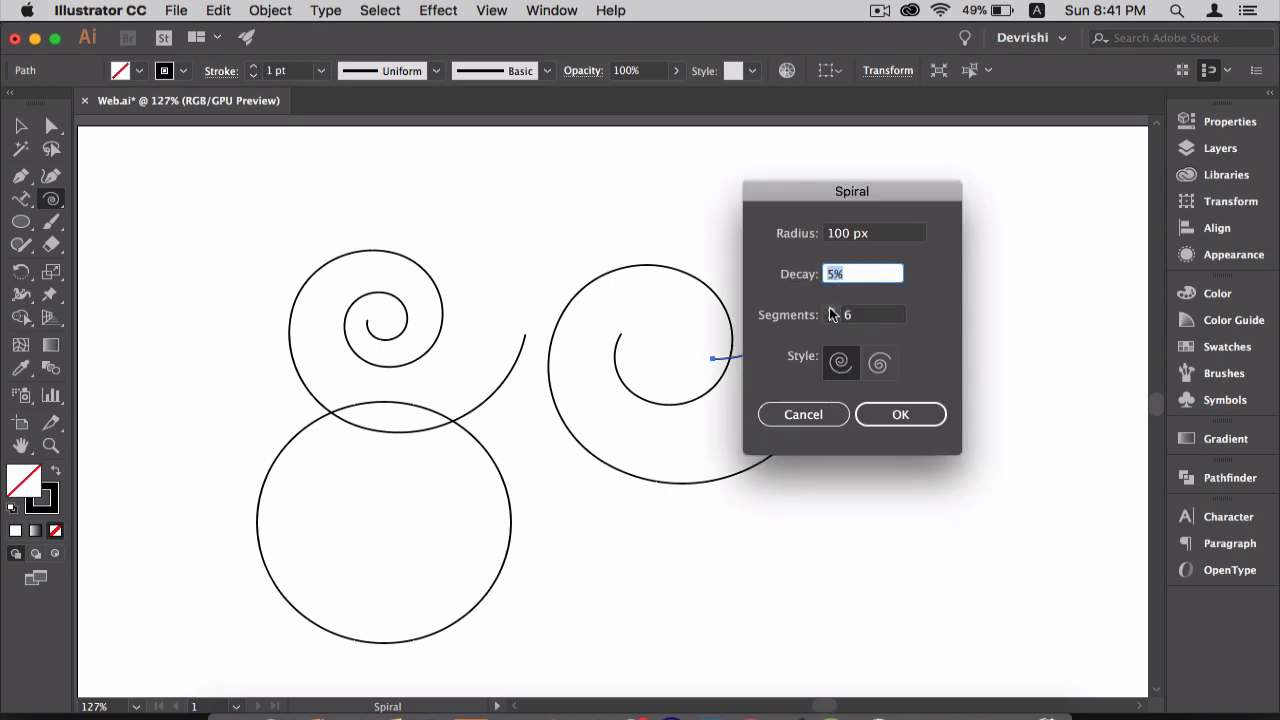
drag(852, 191, 927, 190)
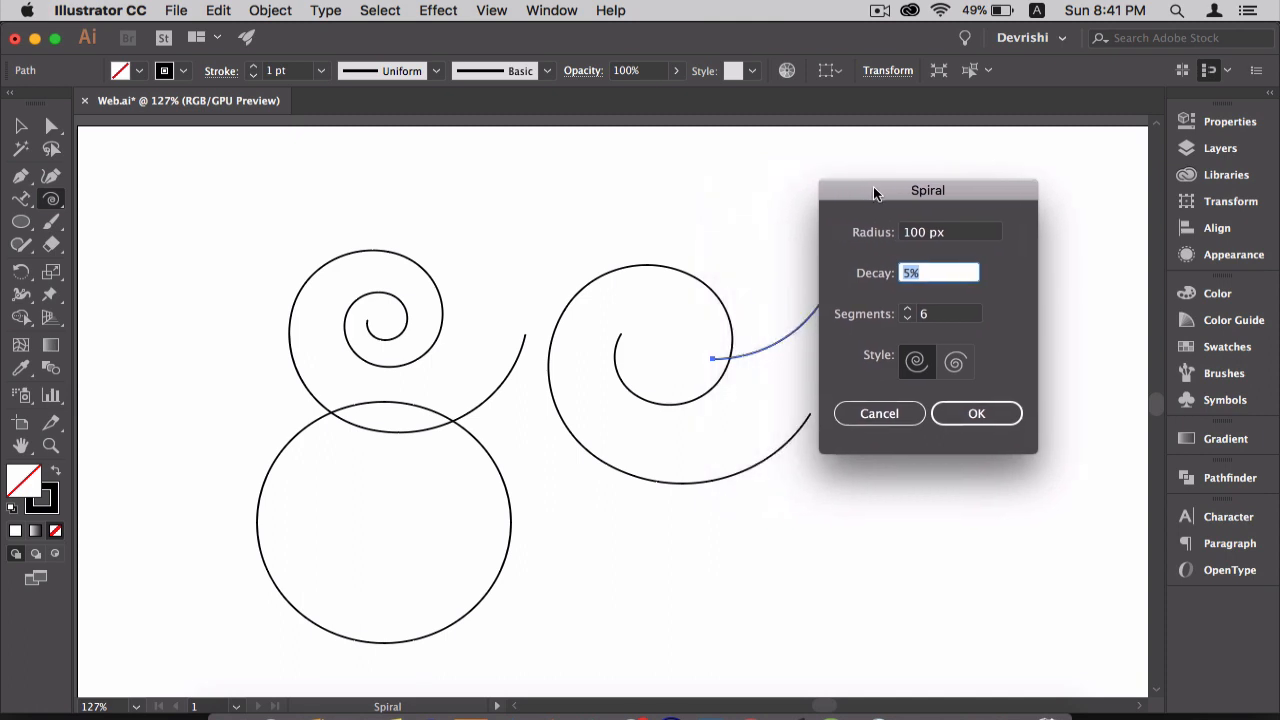
mouse_move(912, 313)
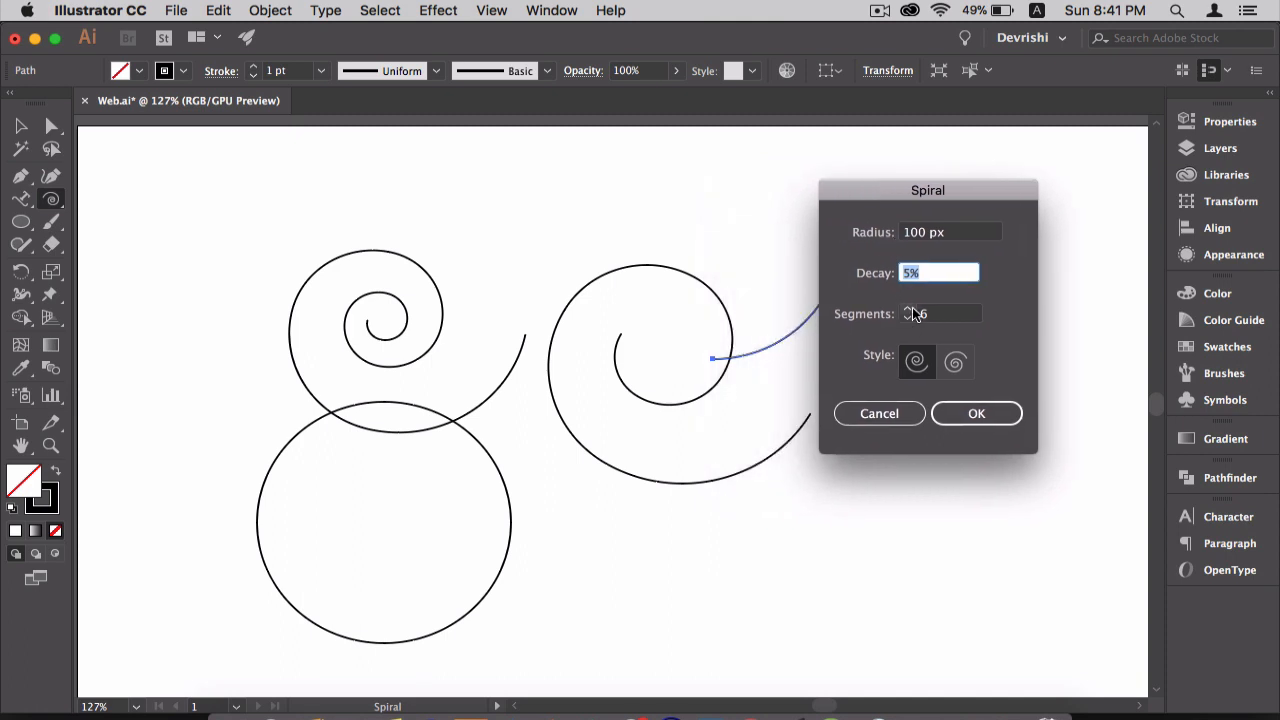
Step: Create a tightly wound spiral with 80% decay and 60 segments
click(940, 313)
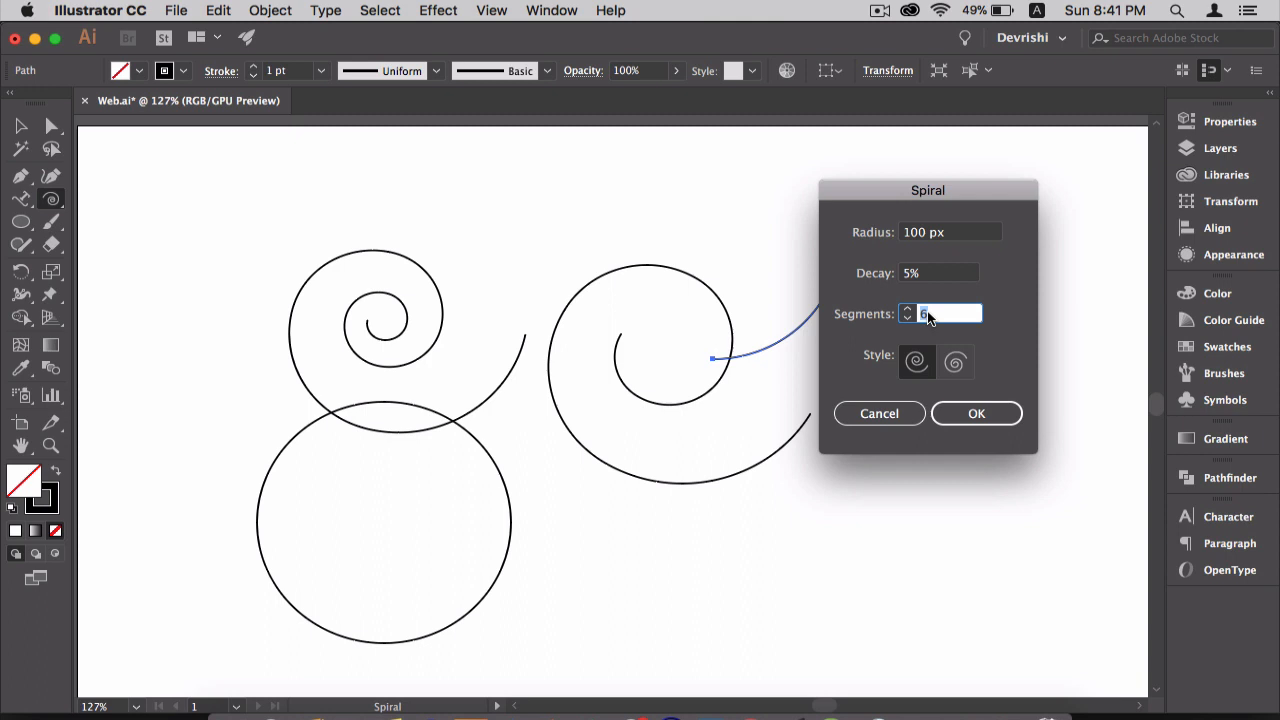
text(0)
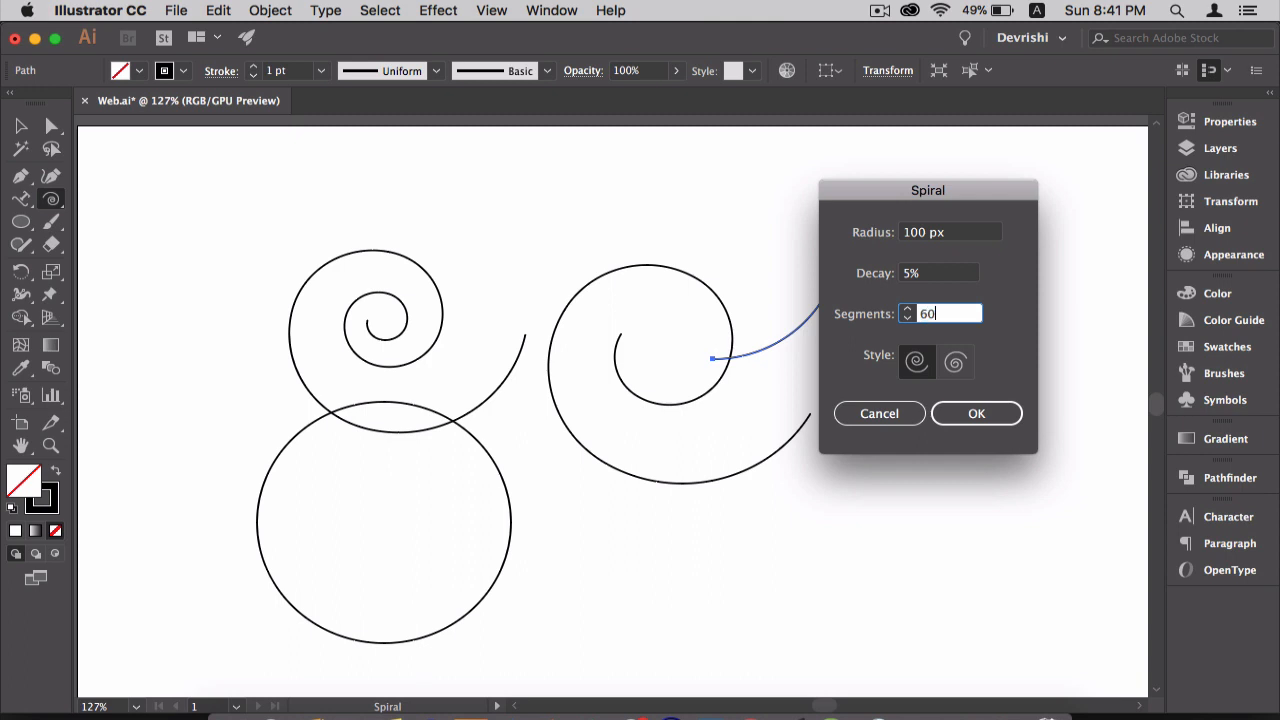
click(938, 272)
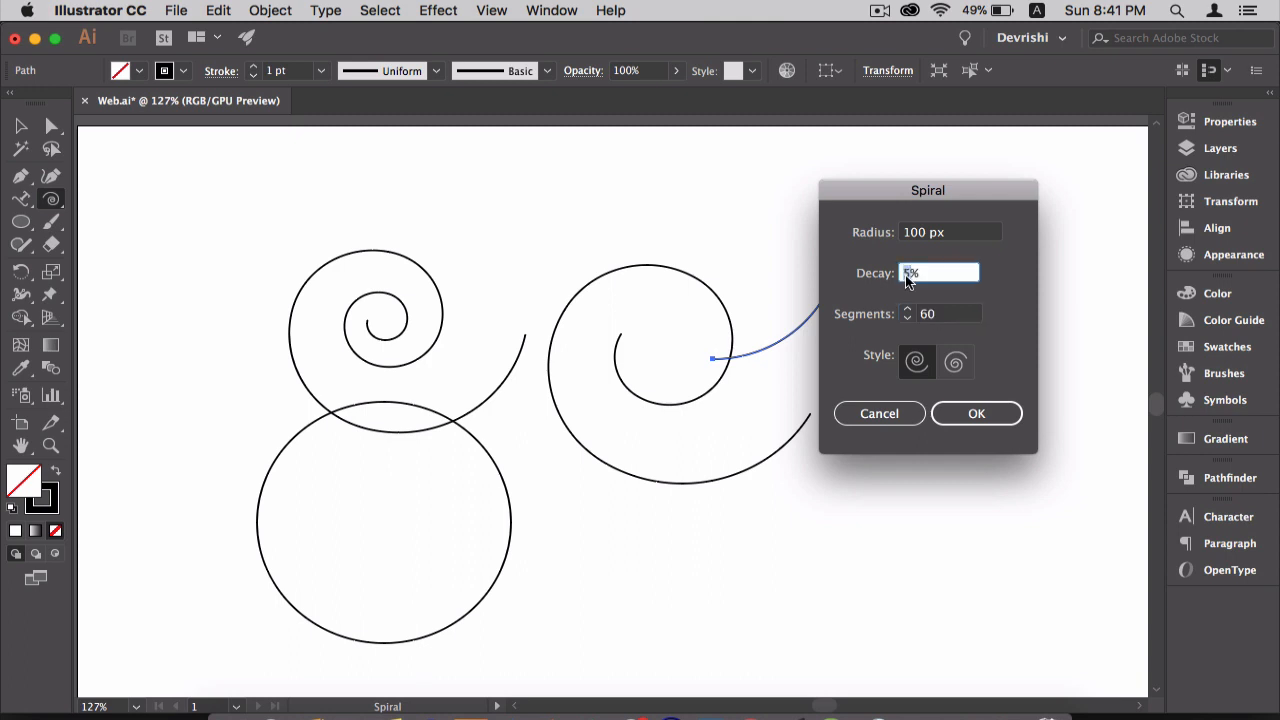
click(976, 413)
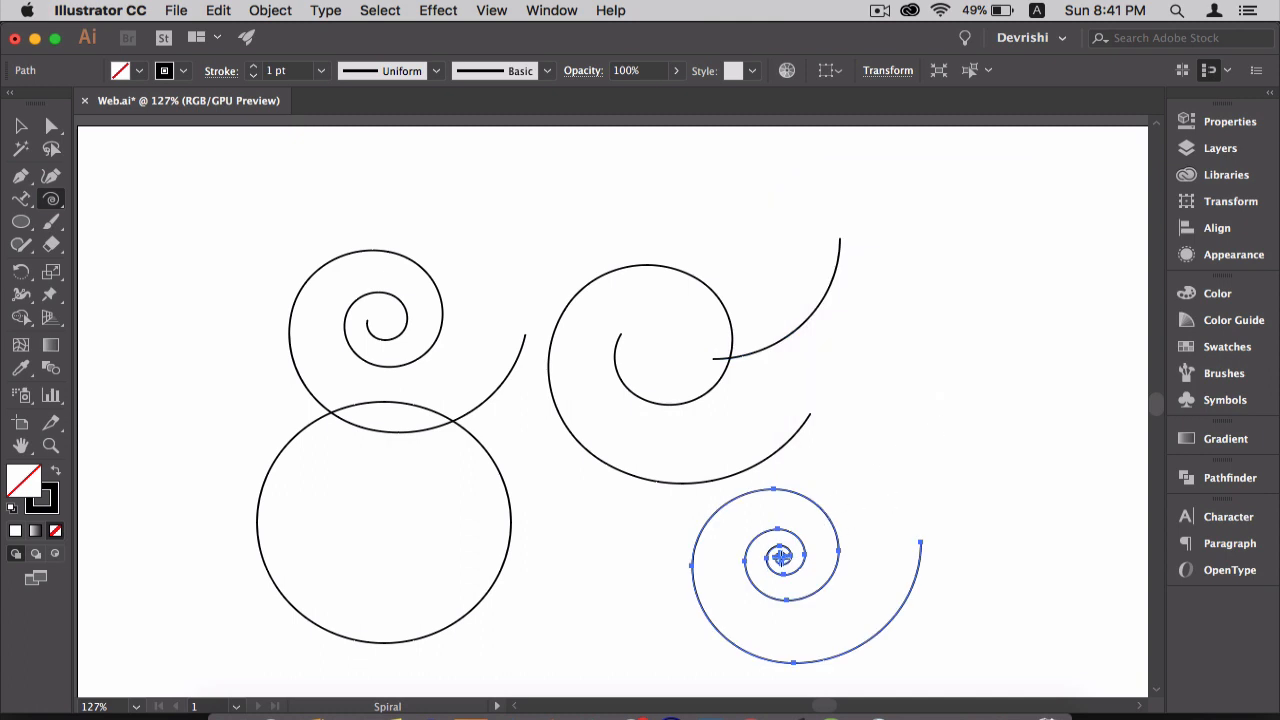
Step: Create a looser 100 px spiral with 80% decay, 60 segments and the original winding style
click(782, 557)
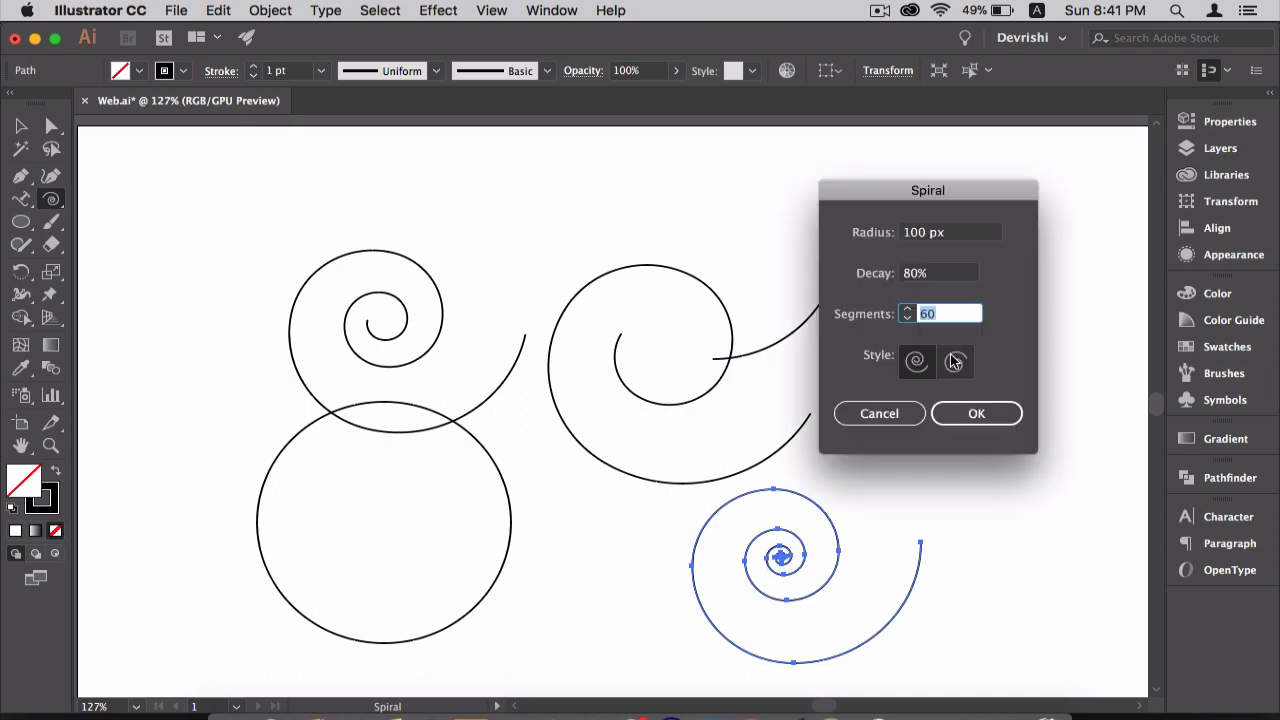
click(955, 362)
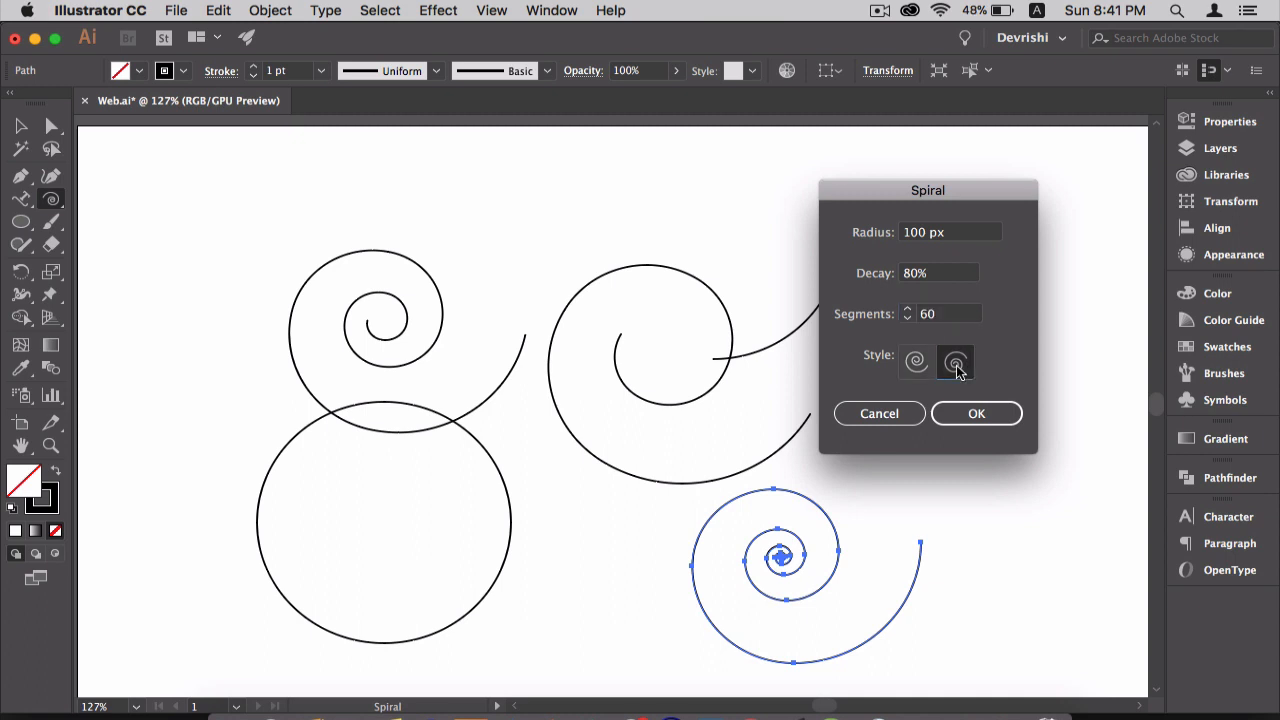
click(915, 361)
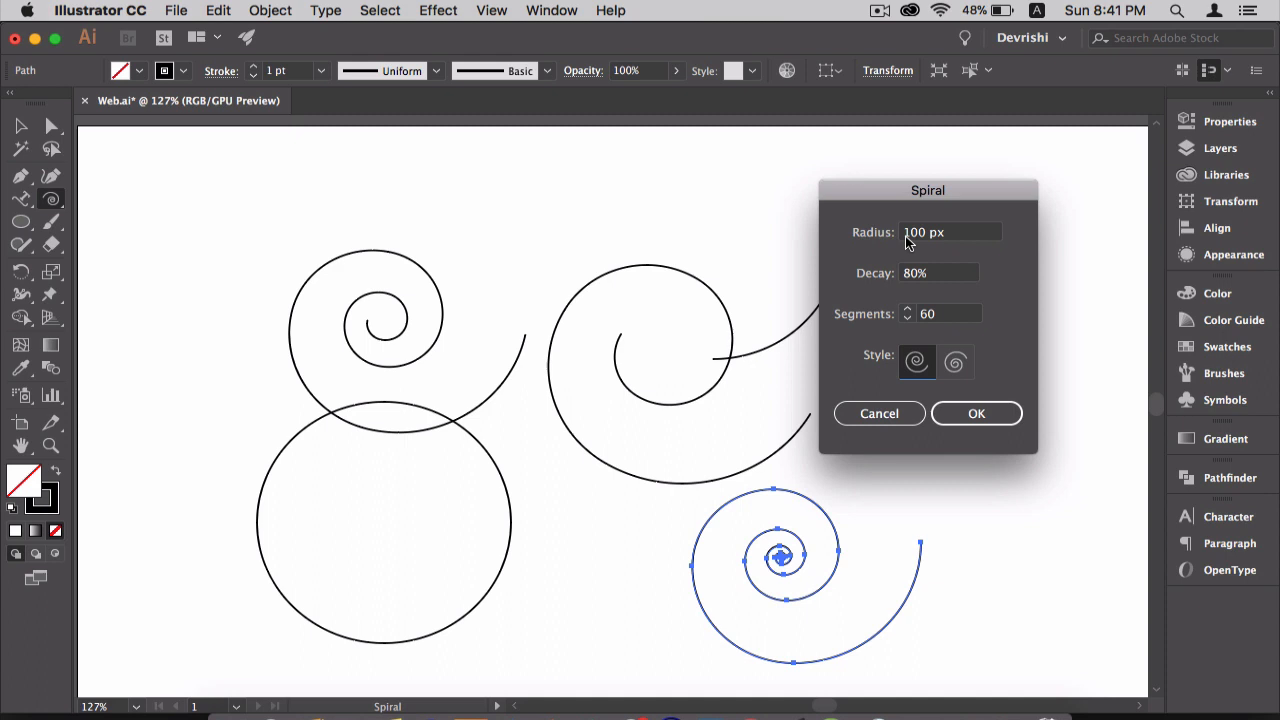
mouse_move(915, 242)
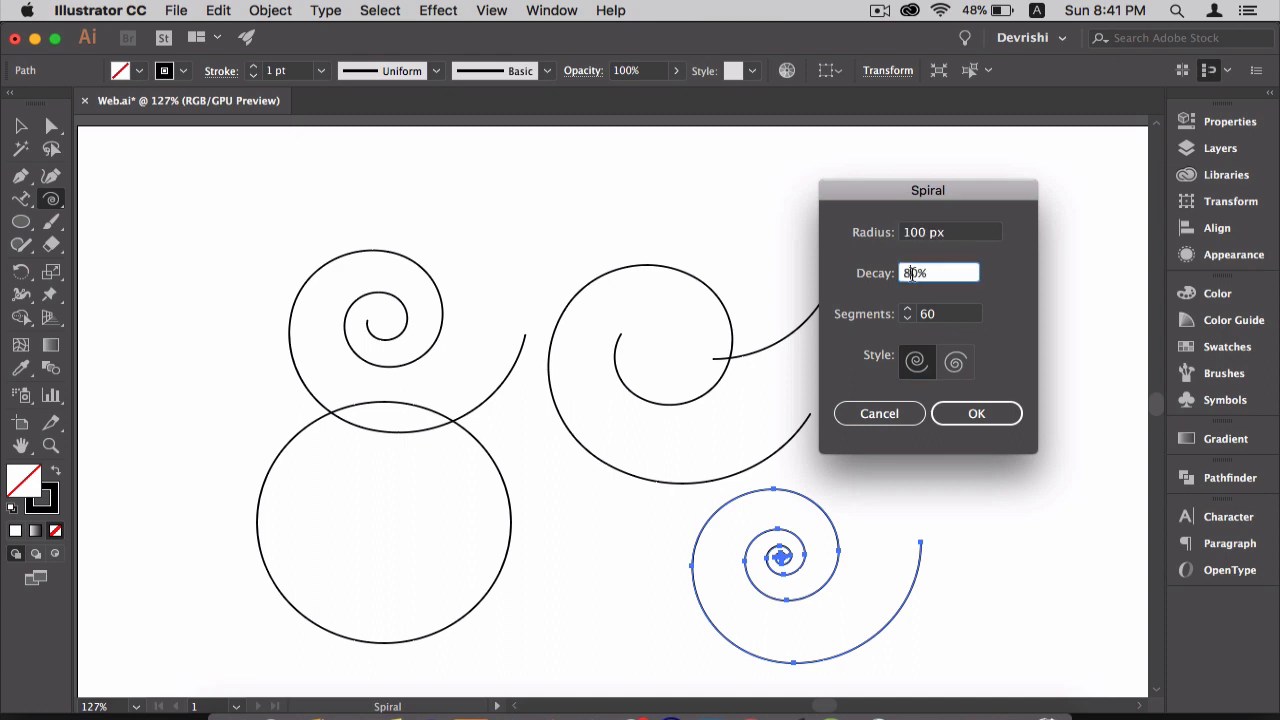
click(940, 313)
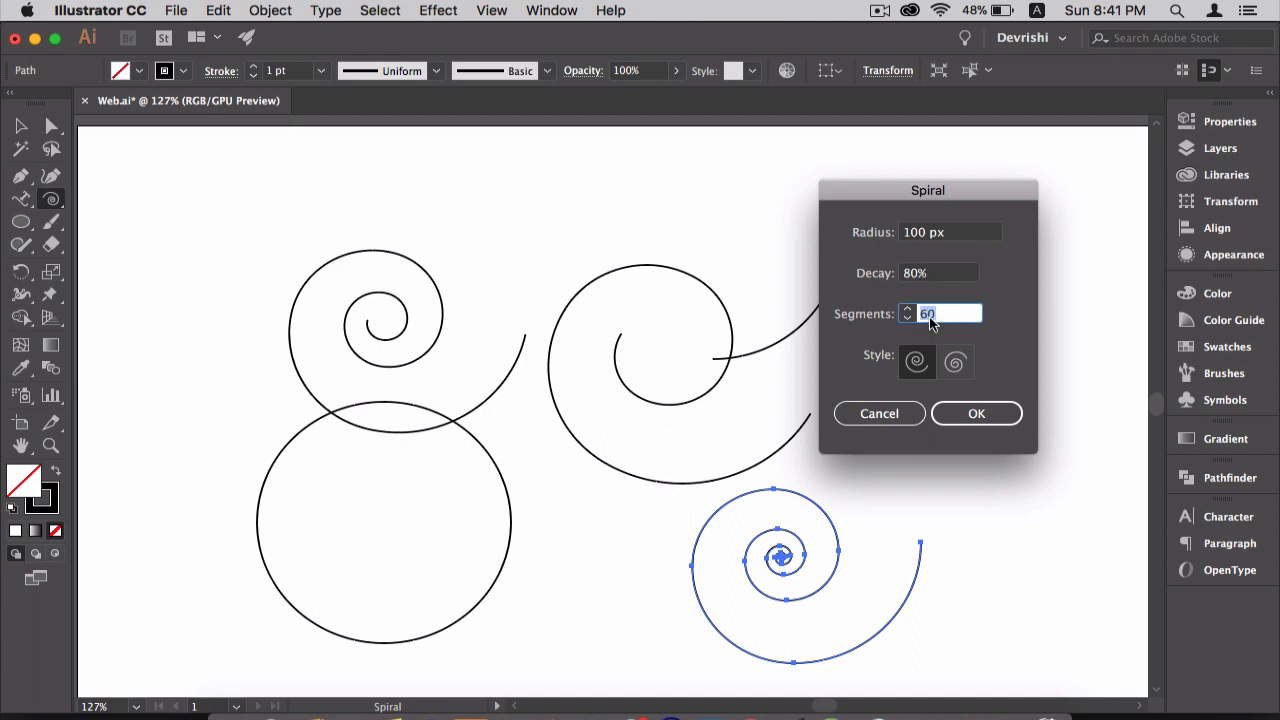
click(976, 413)
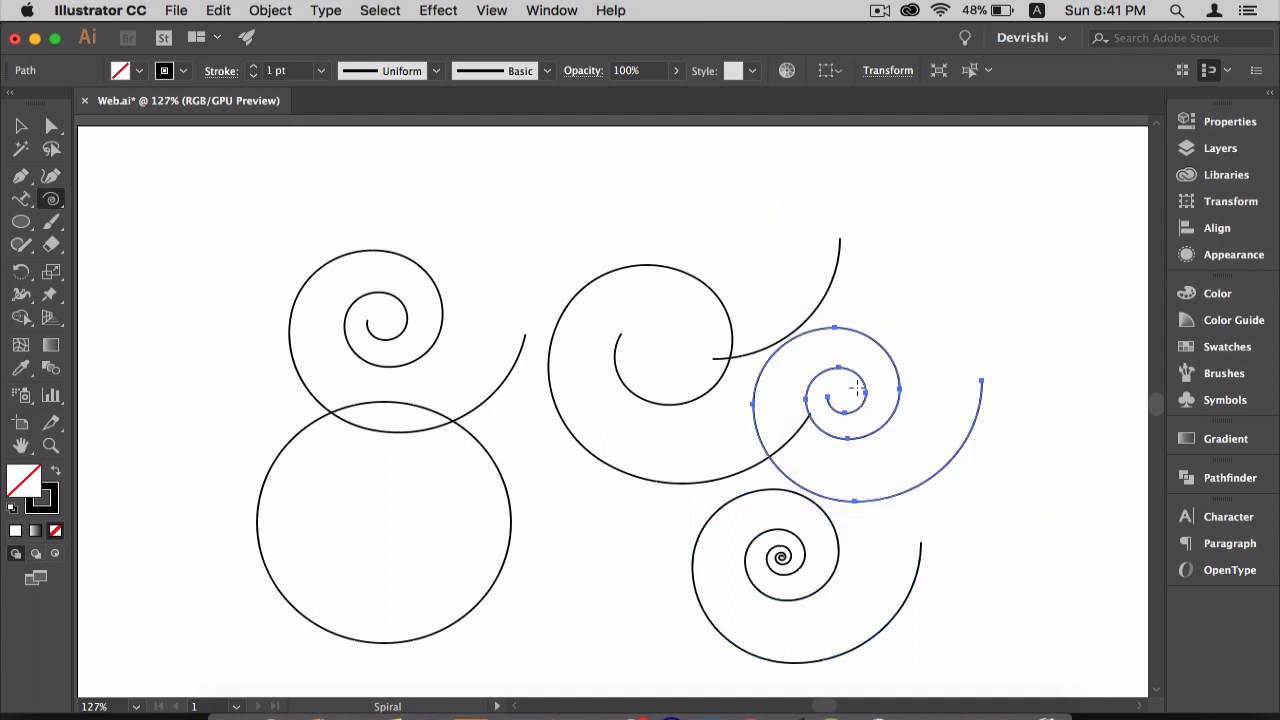
mouse_move(40, 488)
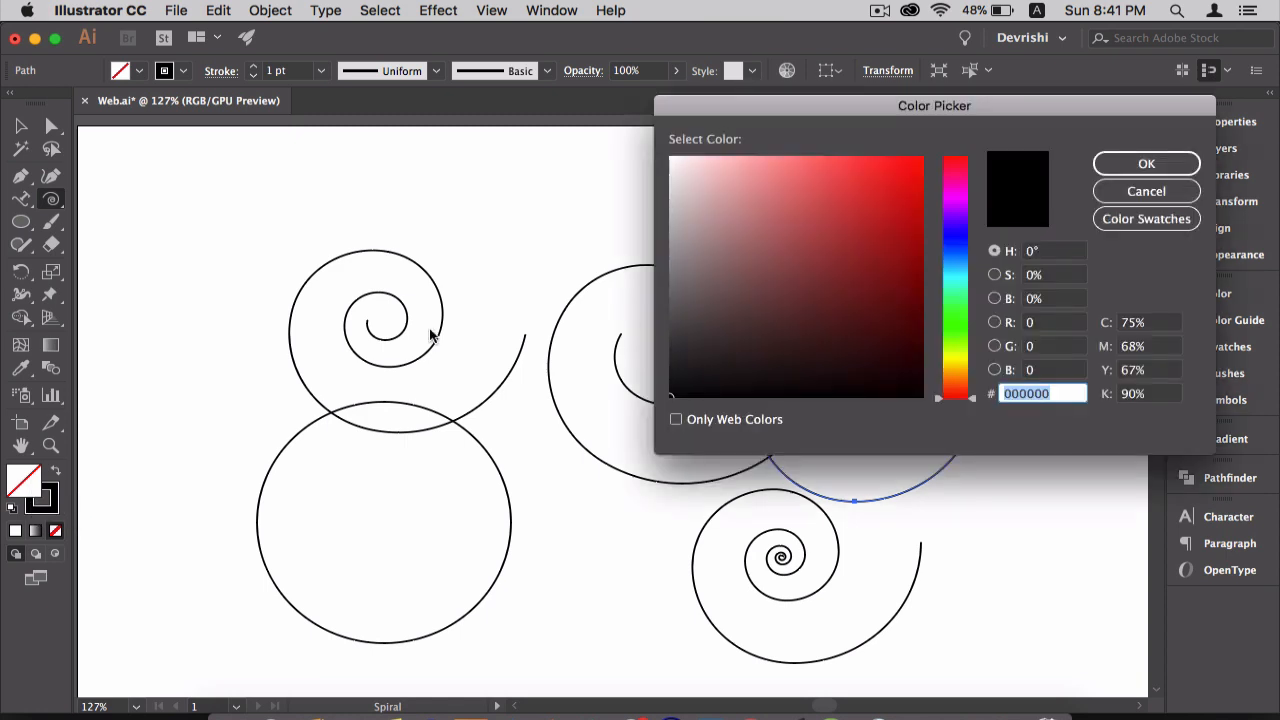
Step: Shift the Color Picker hue to yellow and choose a golden shade for the fill
click(954, 365)
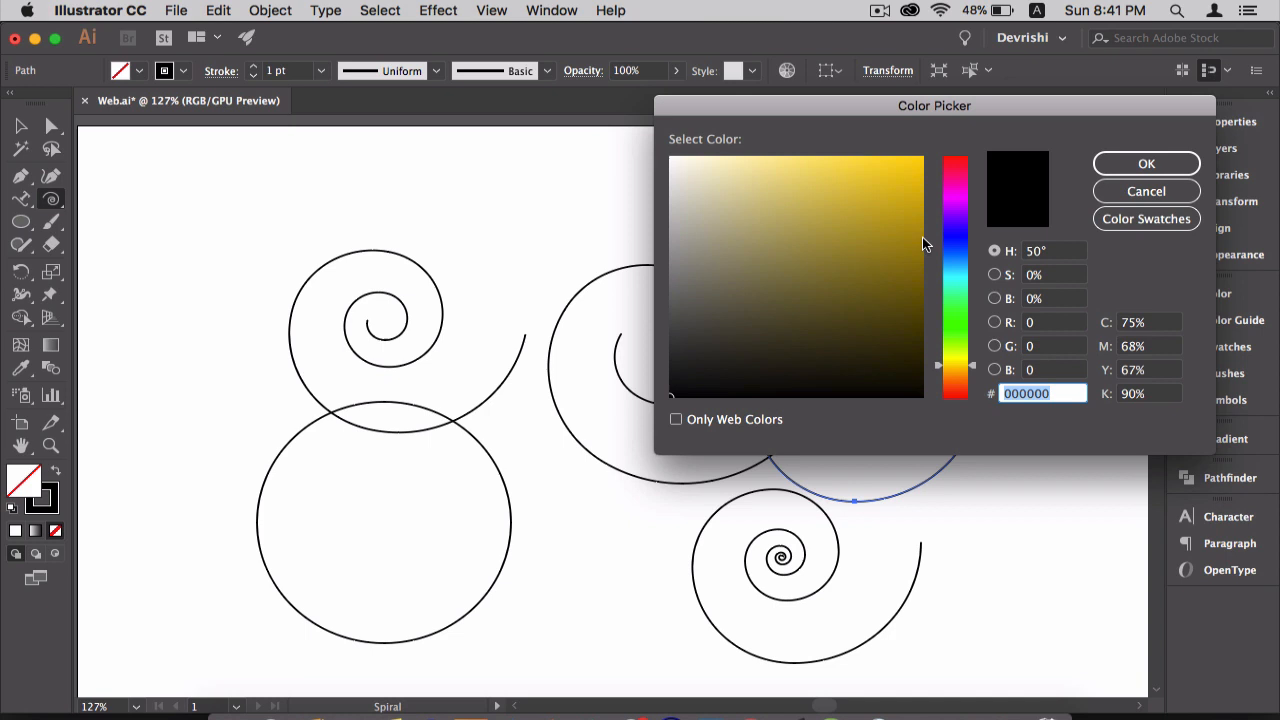
click(1146, 163)
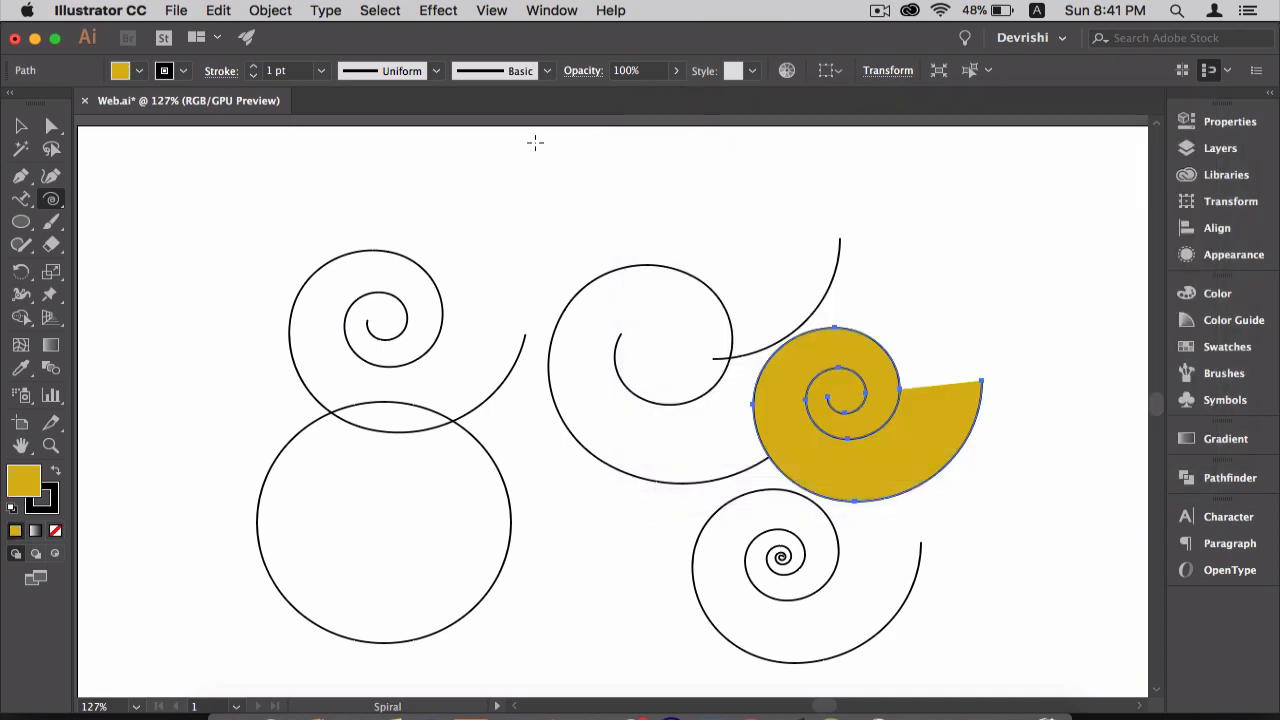
mouse_move(320, 72)
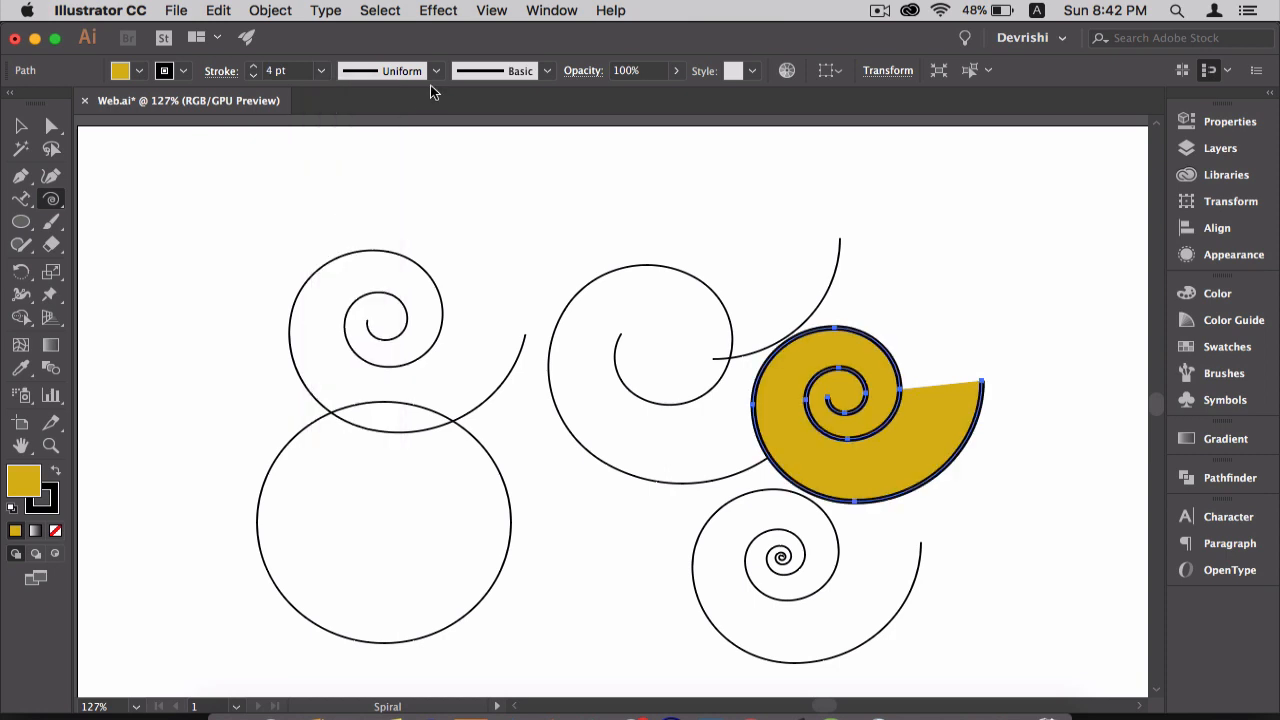
mouse_move(436, 71)
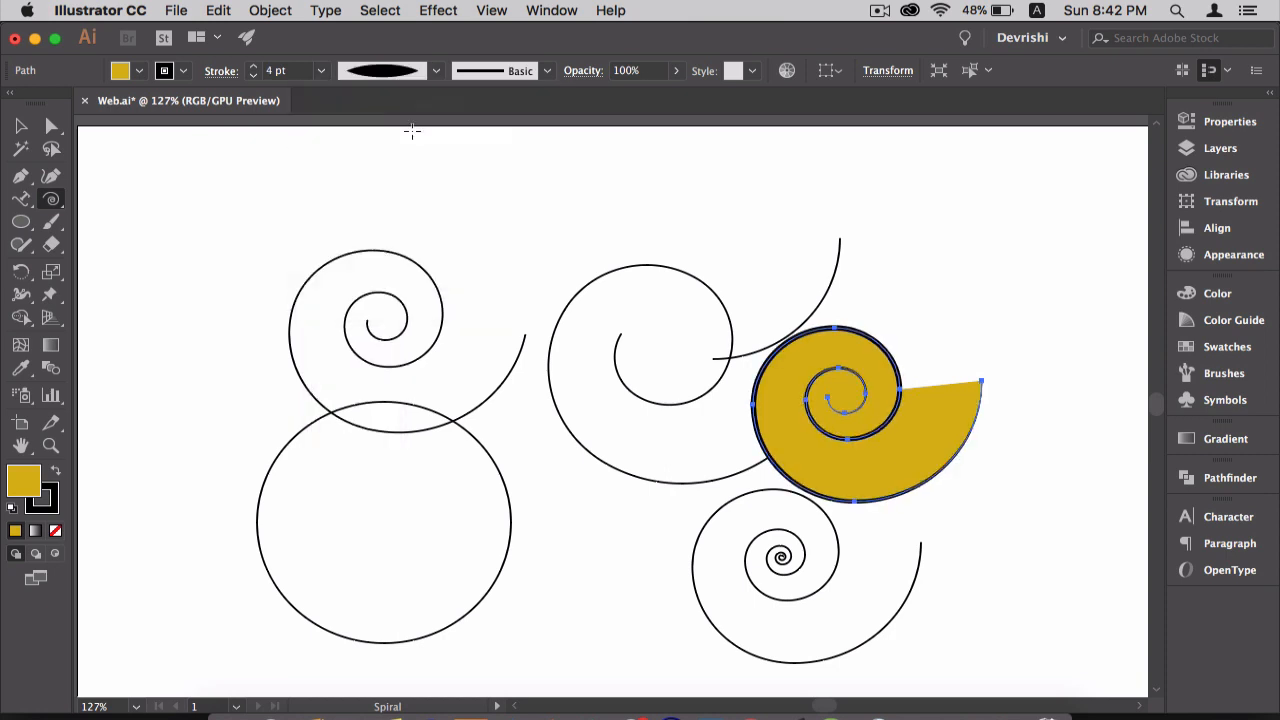
Step: Apply a 4 pt tapered variable-width stroke and return to the Selection Tool
click(21, 126)
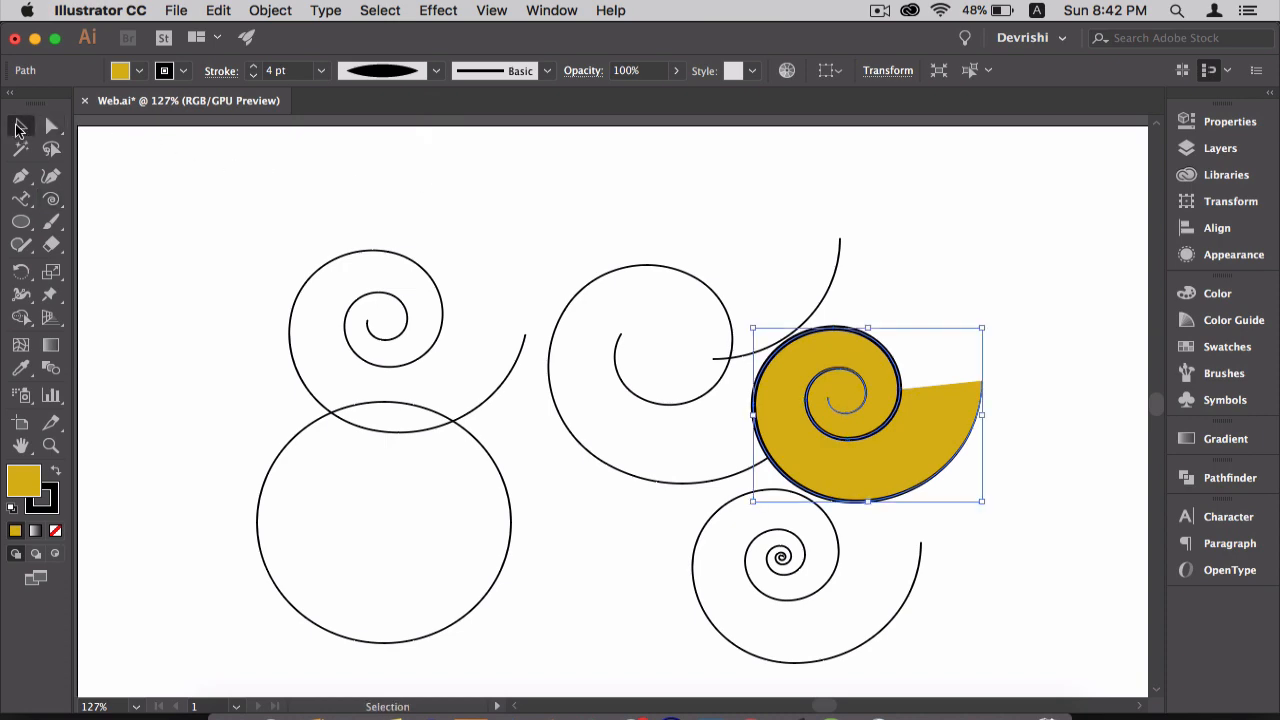